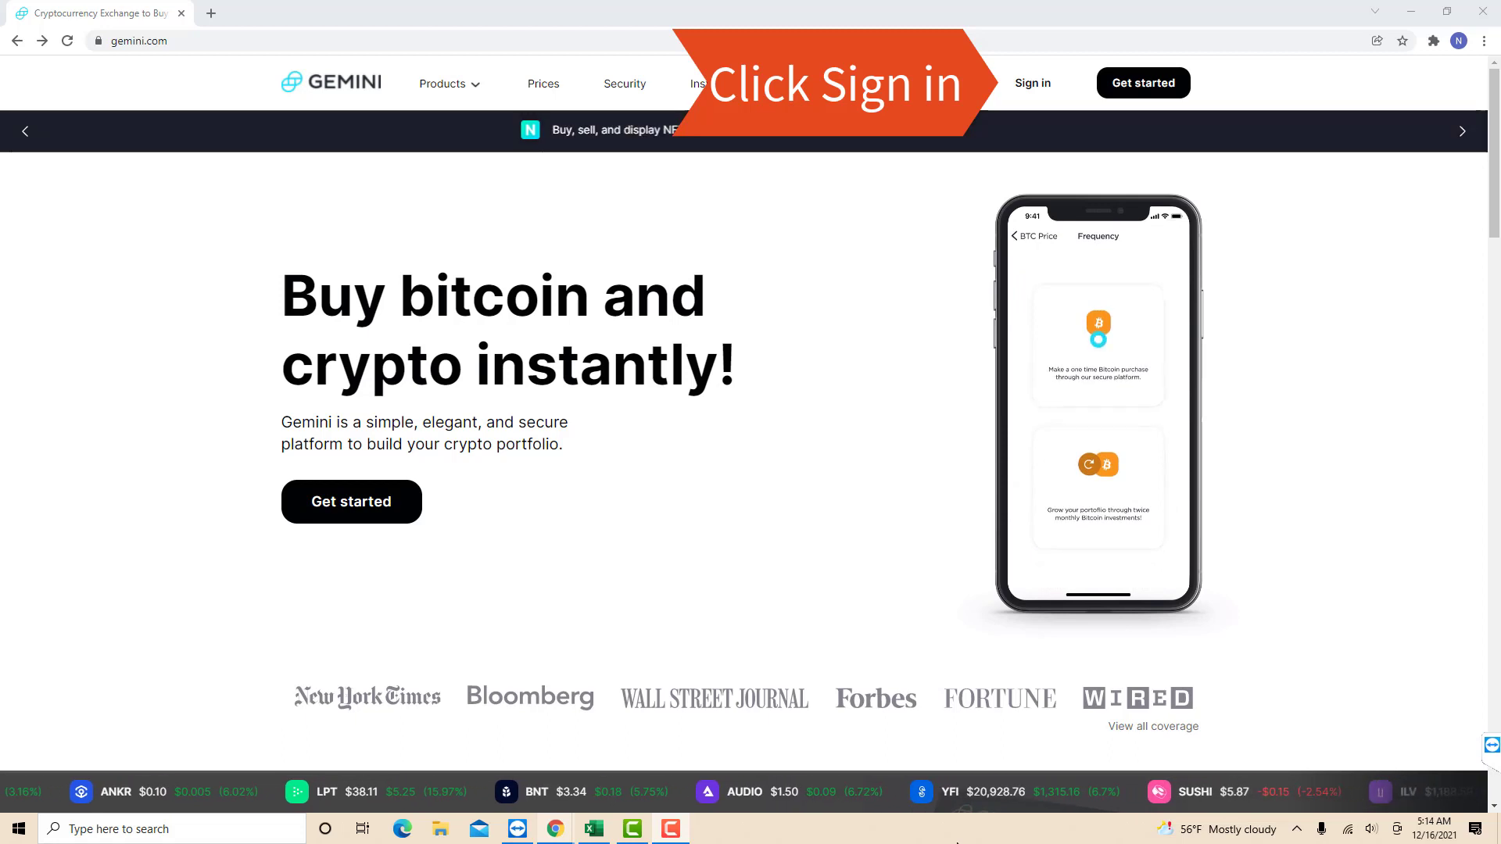
- Go to the Gemini exchange sign-in page from the homepage
click(1032, 83)
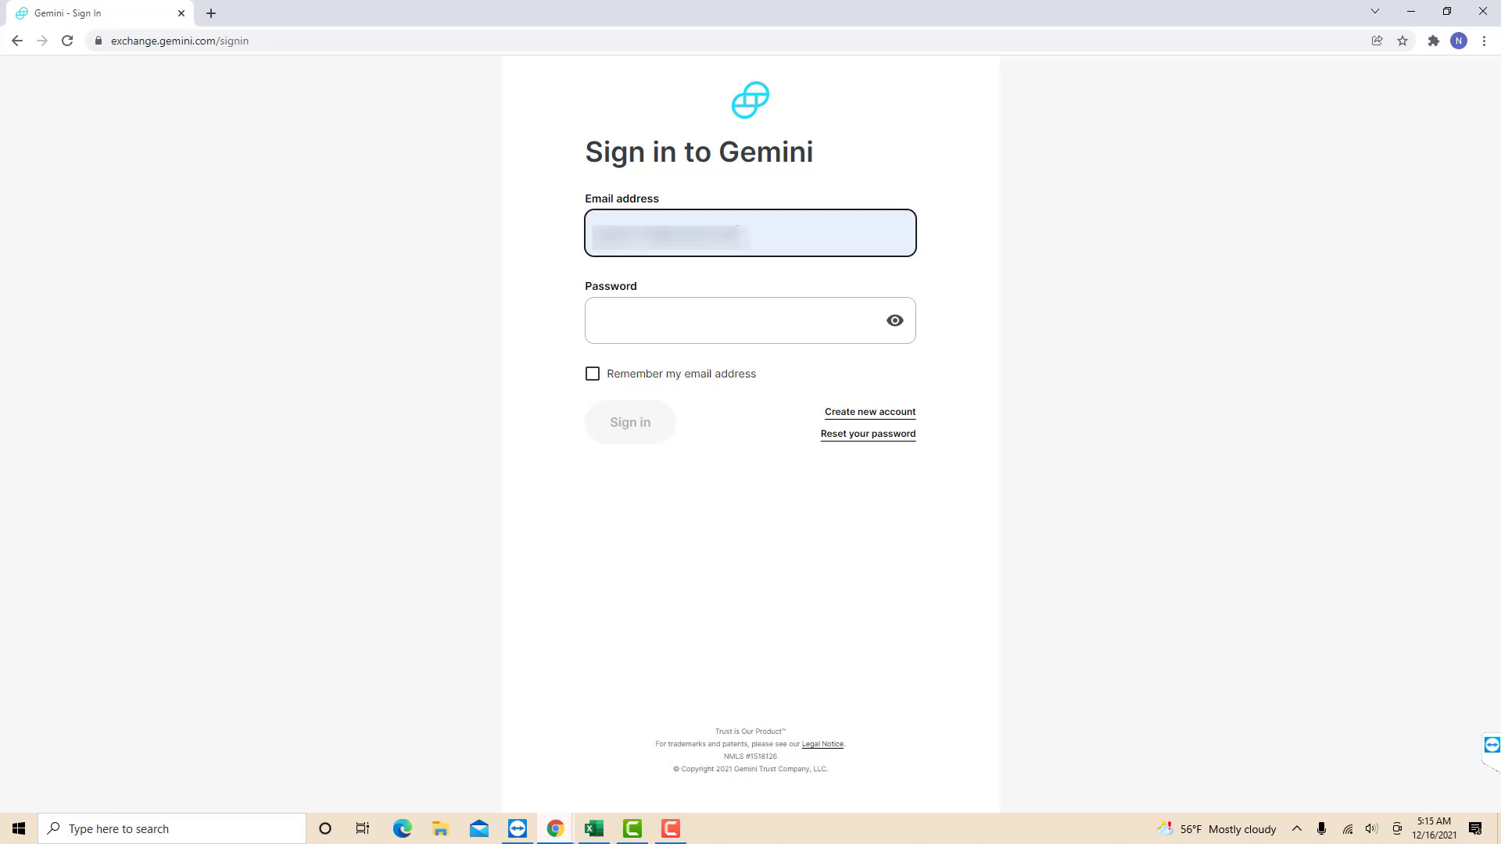
- Sign in with the prefilled email and password to reach the account dashboard
click(629, 422)
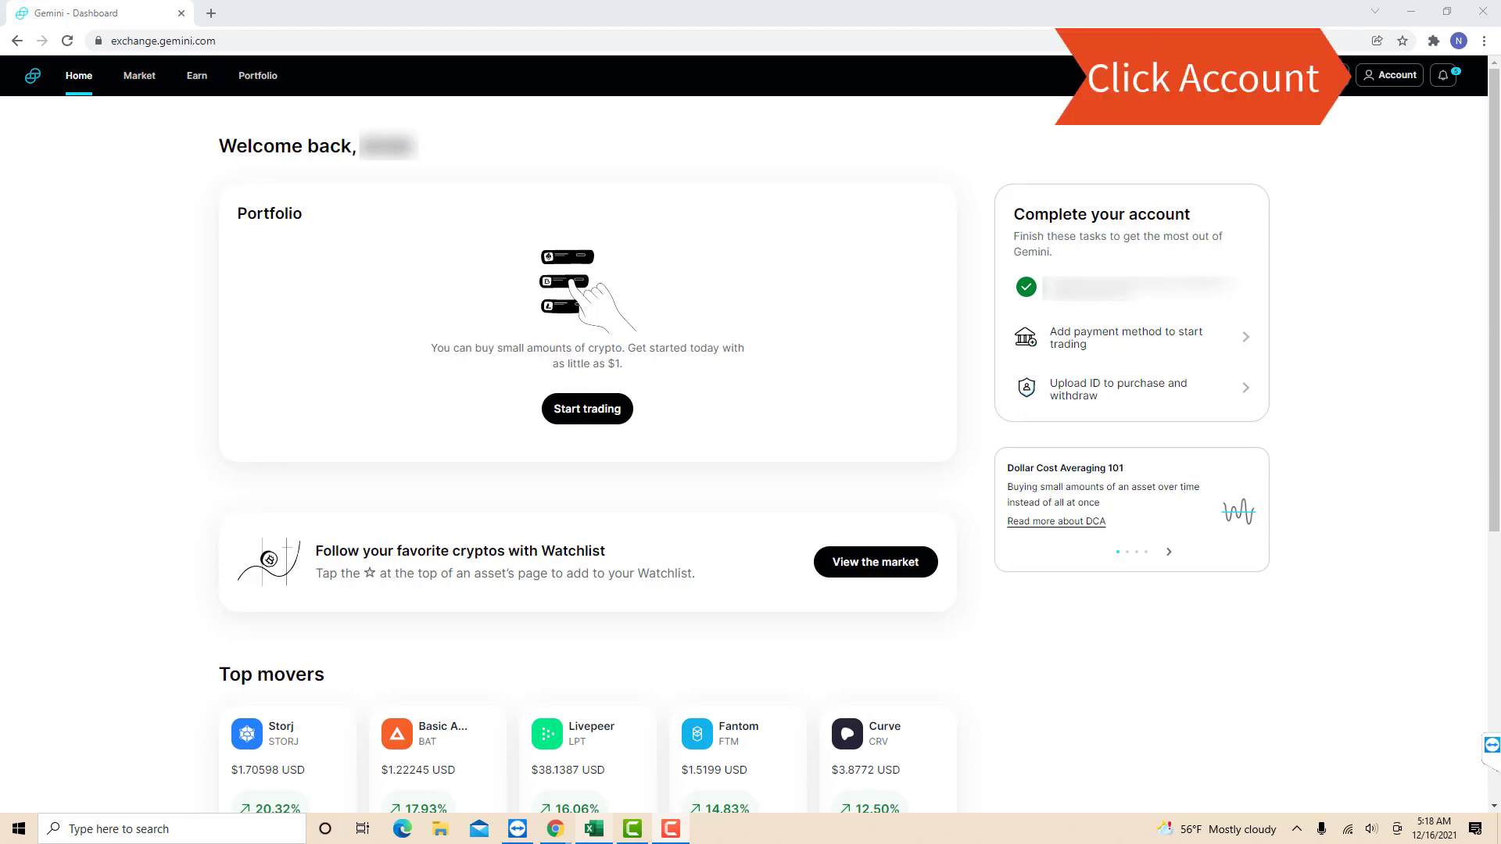
- Reach Account limits in Settings, showing purchase, deposit and withdrawal limits like $500/day debit card
click(1390, 75)
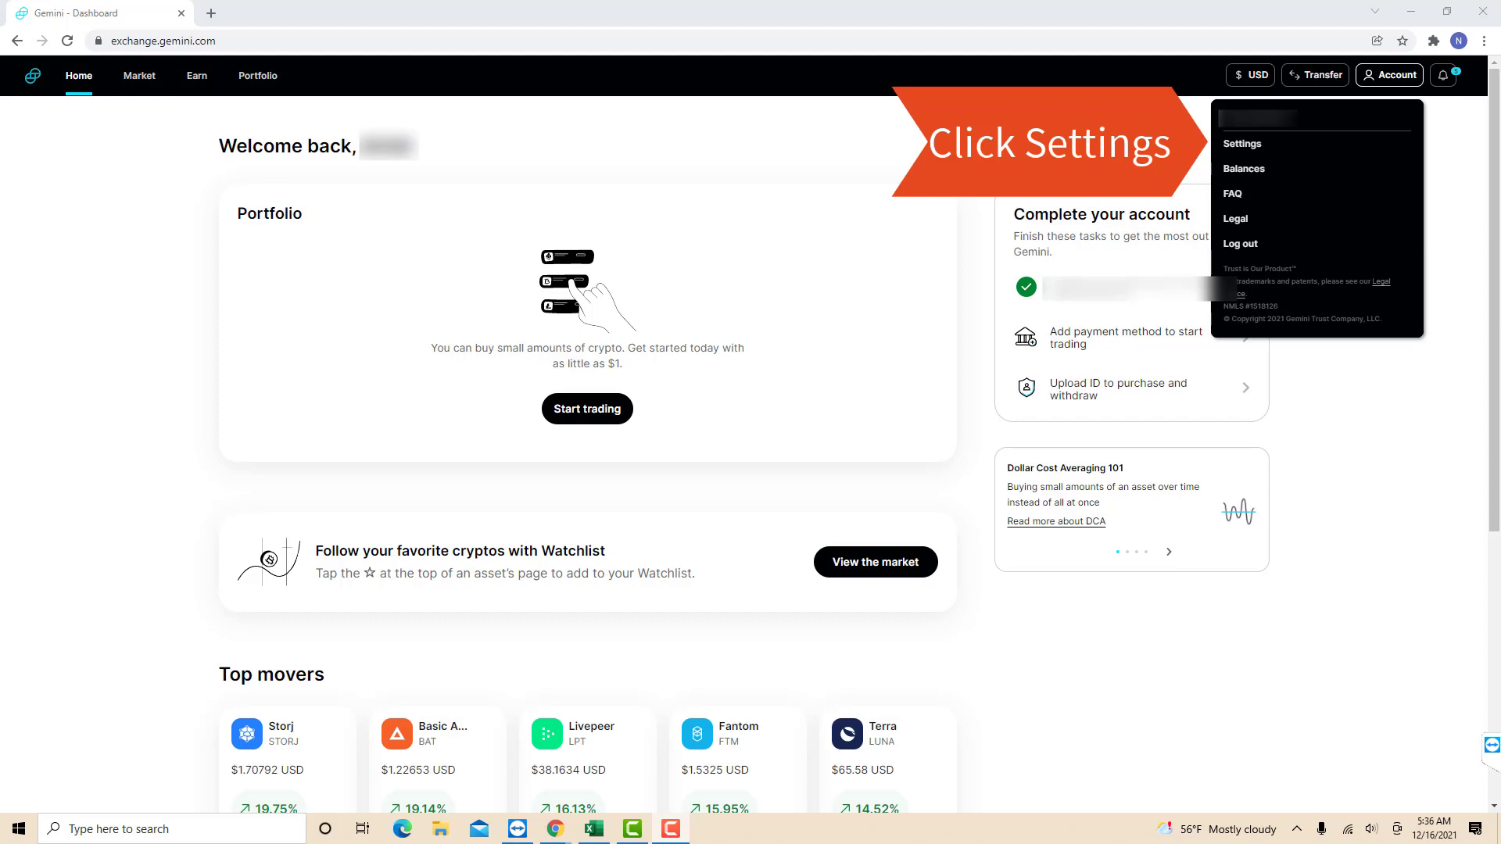
click(1242, 142)
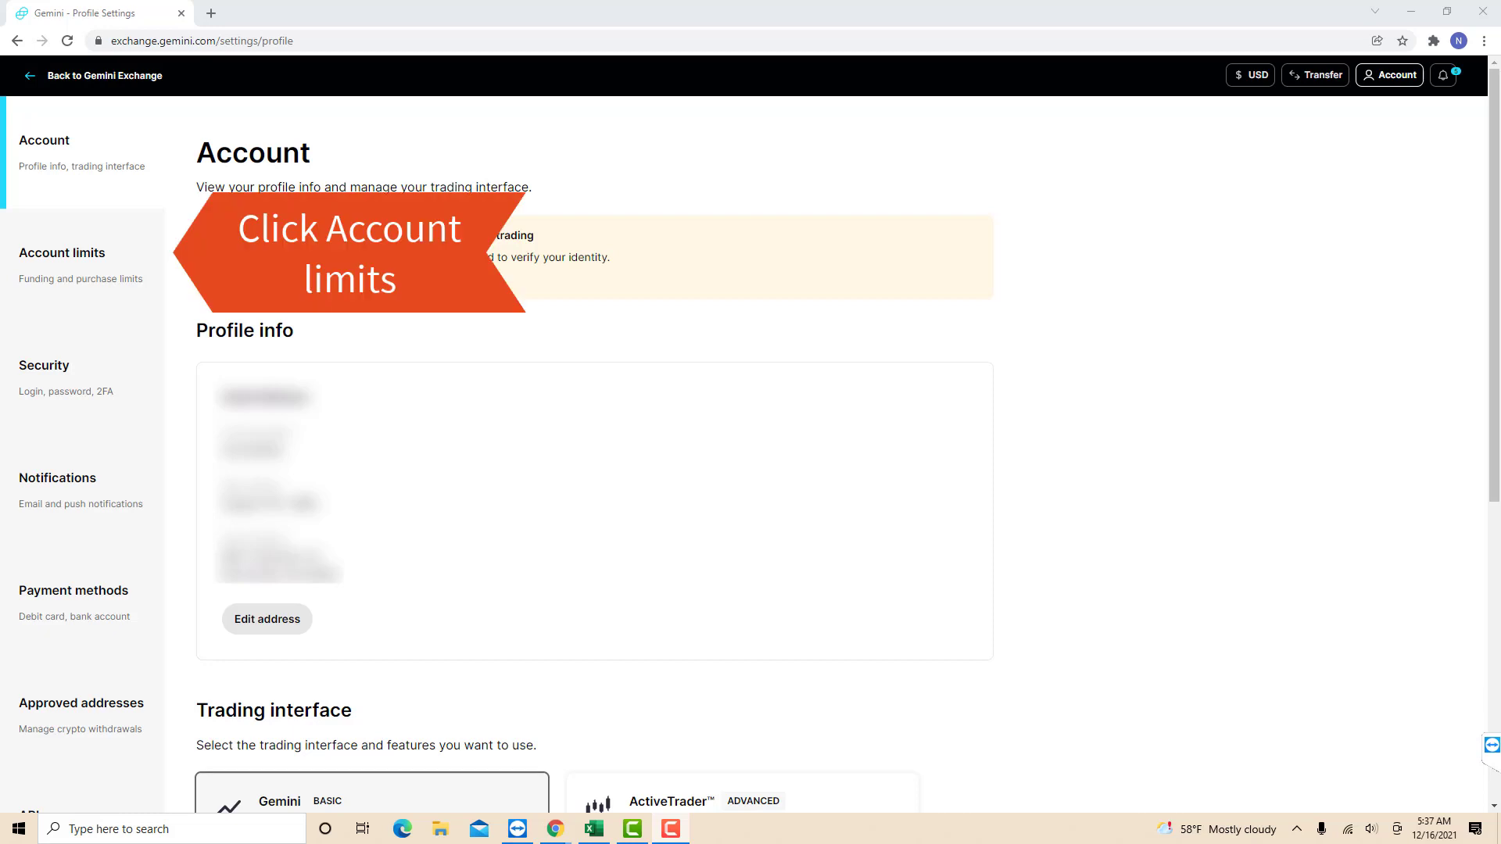
click(61, 254)
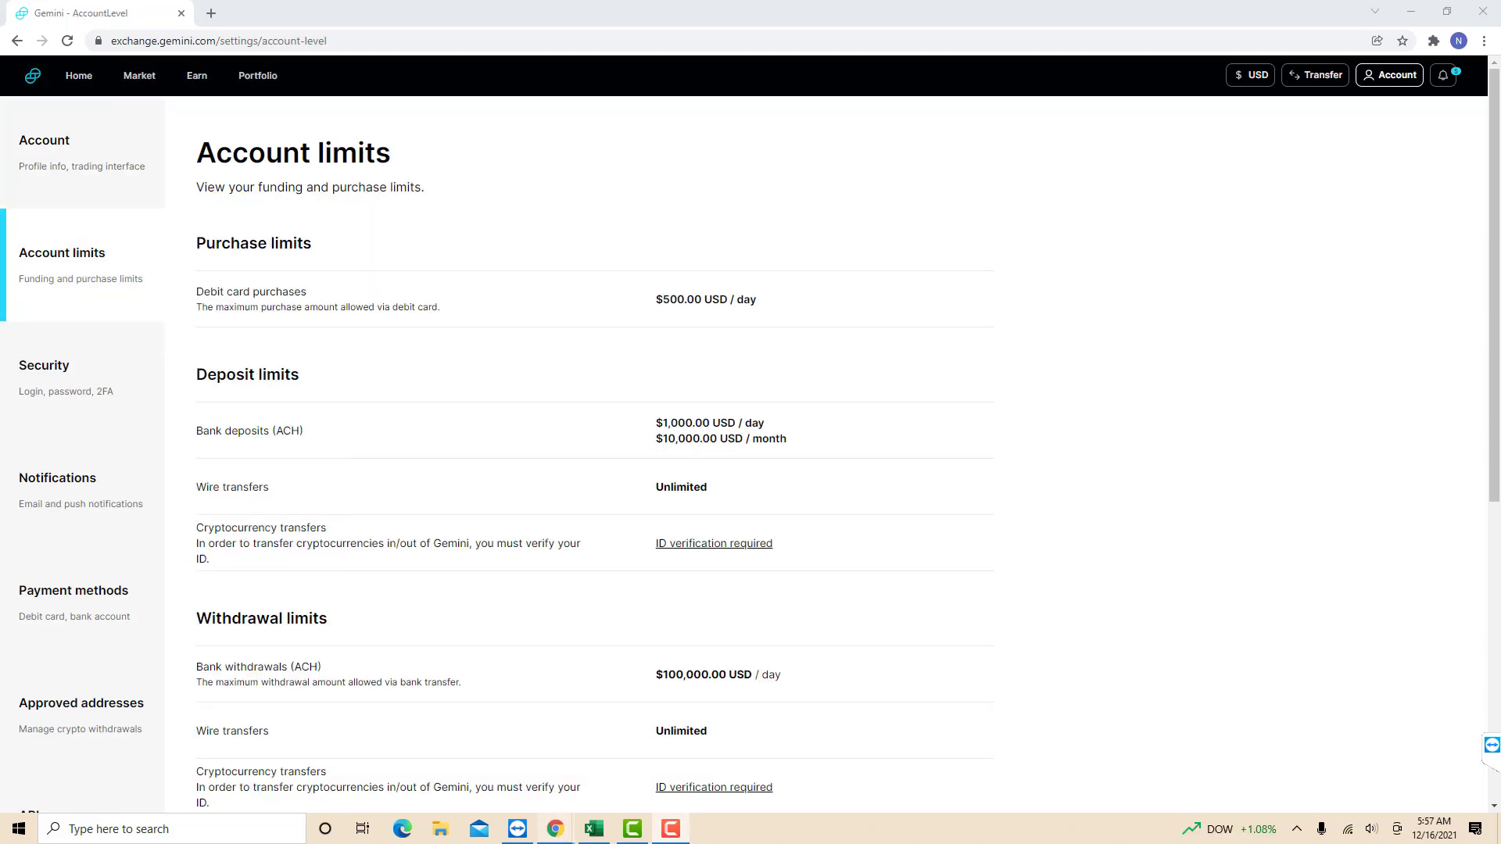